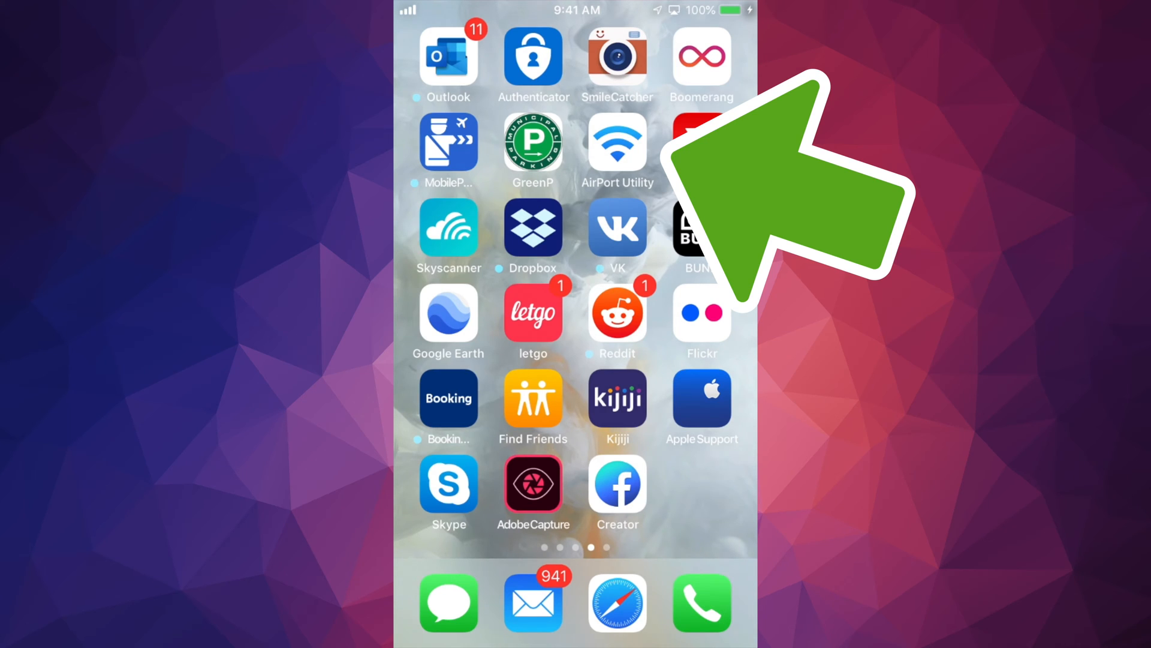
Launch AirPort Utility from the iPhone home screen to view the network overview
click(617, 141)
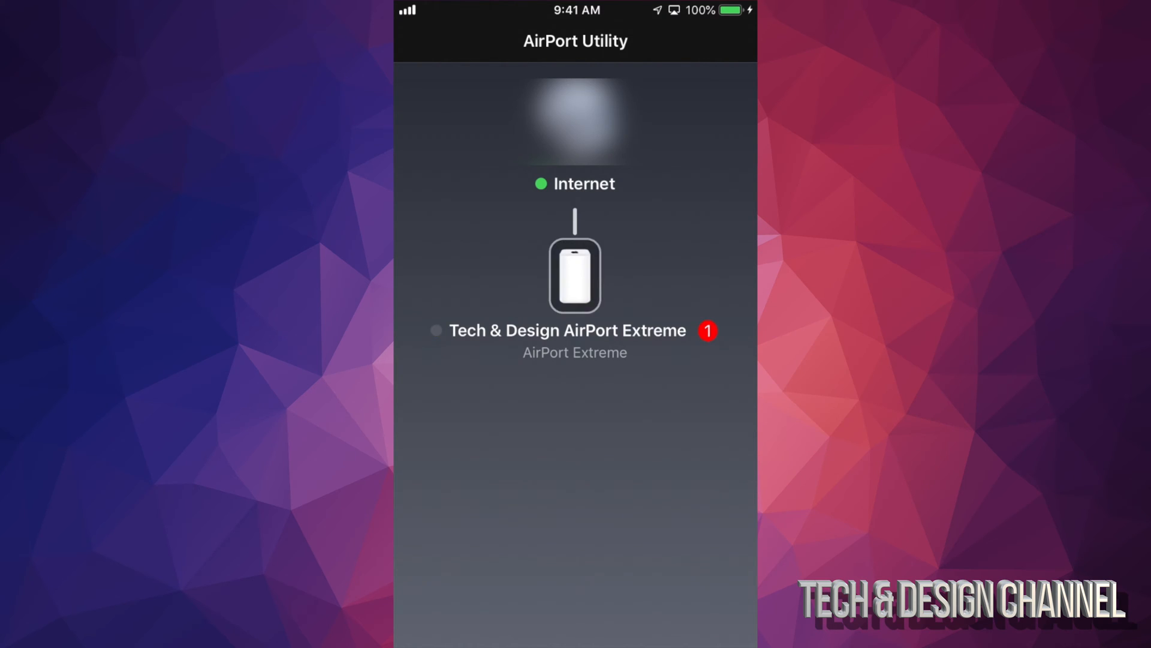
Select the Tech & Design AirPort Extreme to see its 7.9.1 firmware update notice
click(575, 275)
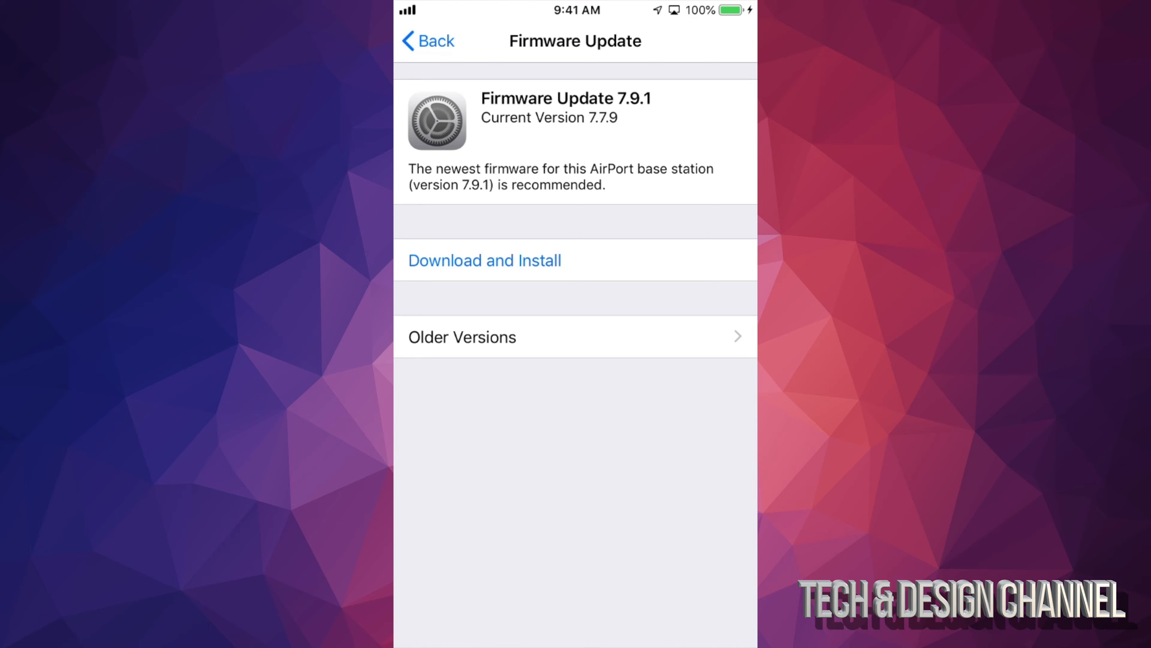
Choose Download and Install for firmware 7.9.1, confirm Install, and watch the download progress
click(484, 260)
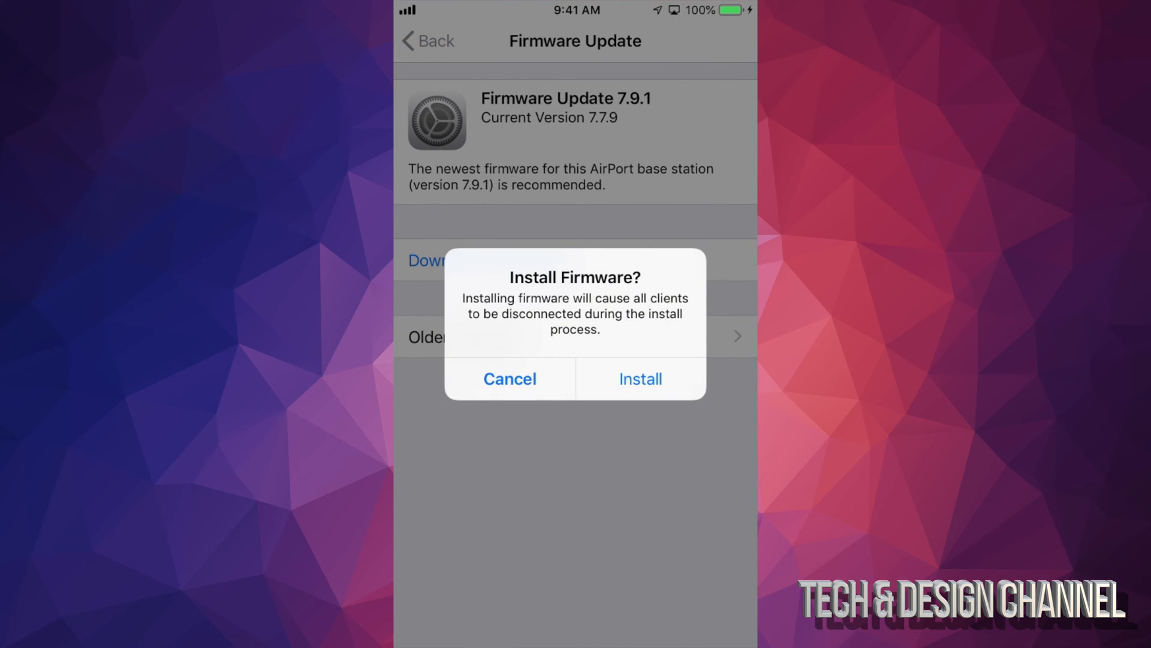
click(509, 379)
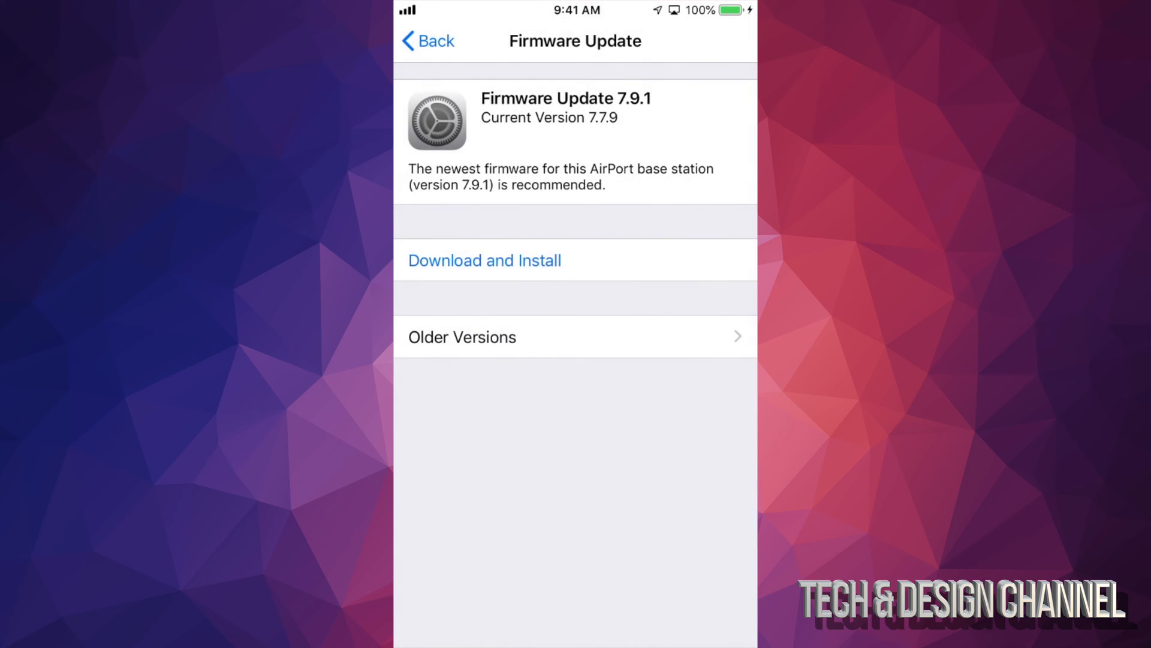
click(483, 260)
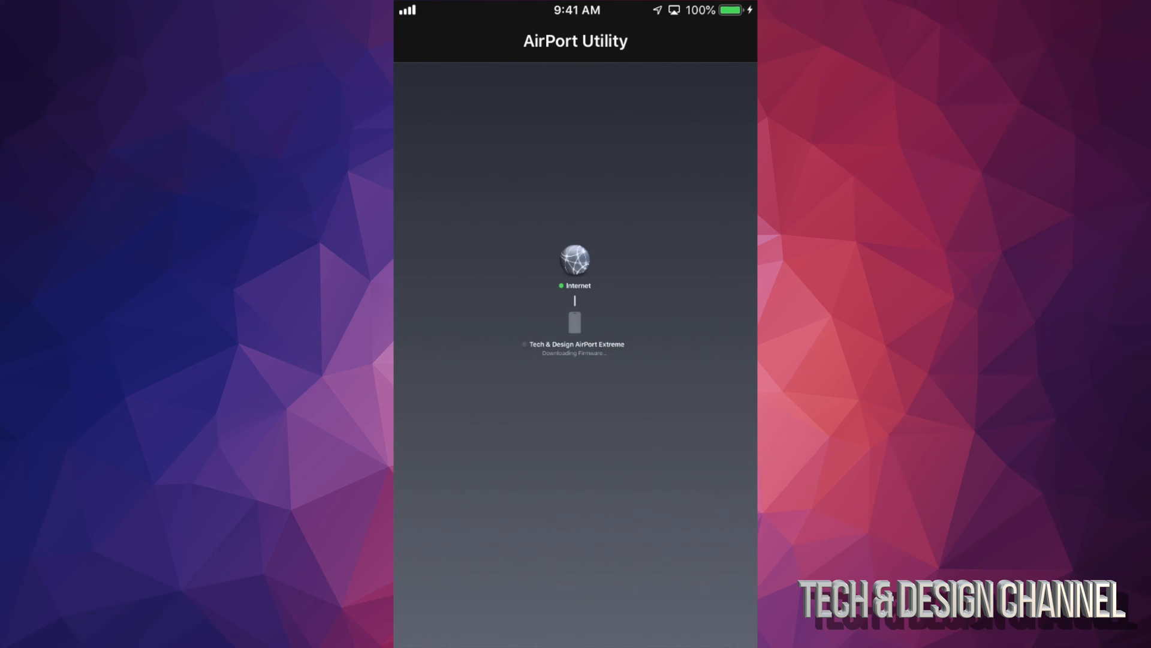